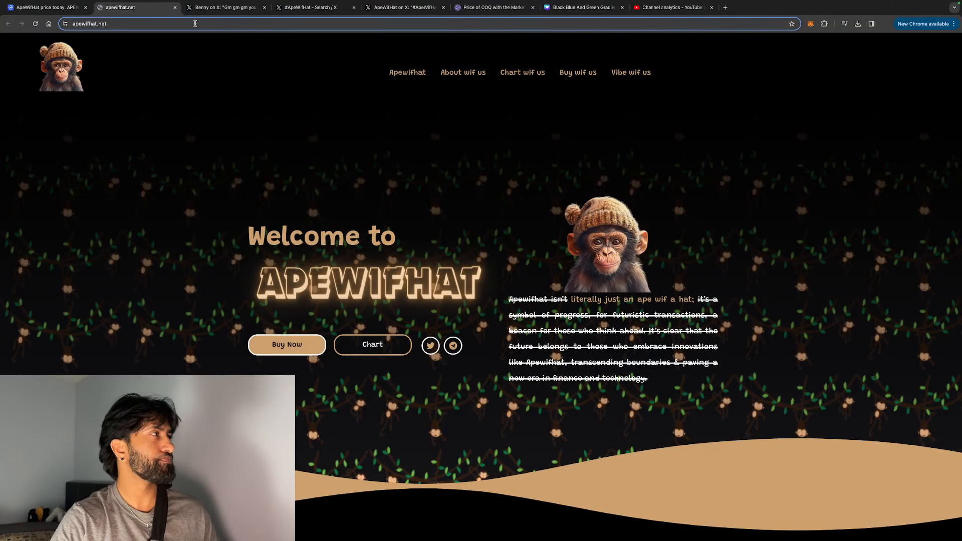
Step: Switch to the CoinMarketCap ApeWifHat tab showing the all-time price chart
{"action": "left_click", "coordinate": [43, 8]}
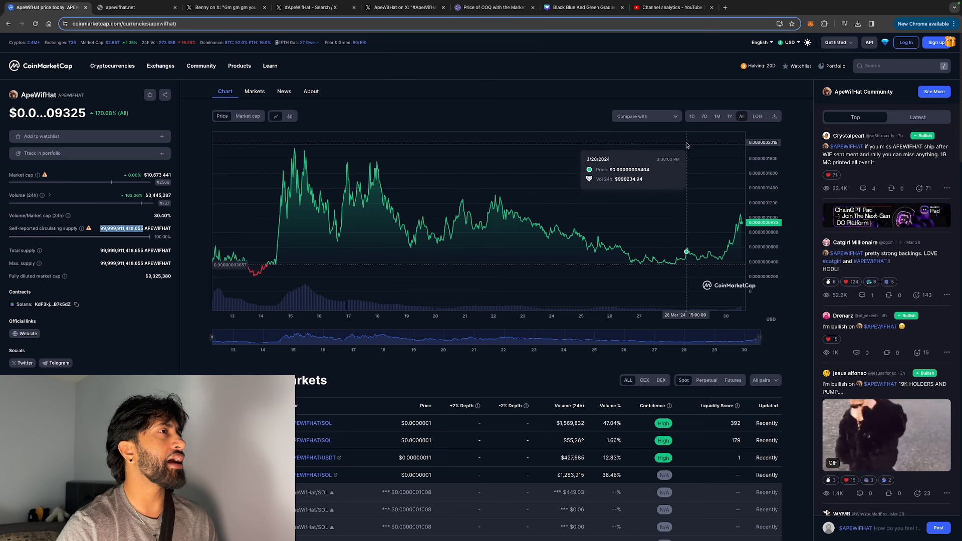
{"action": "mouse_move", "coordinate": [292, 159]}
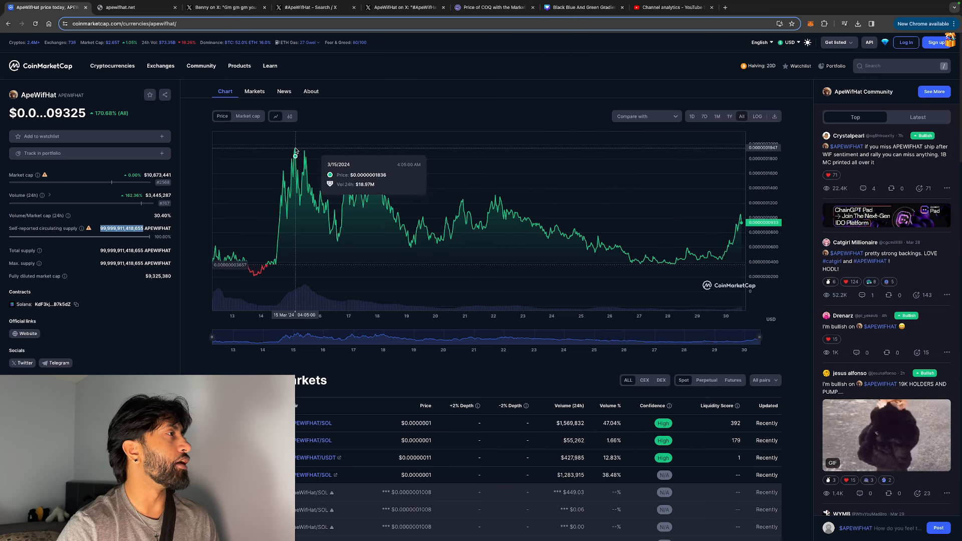
{"action": "mouse_move", "coordinate": [311, 153]}
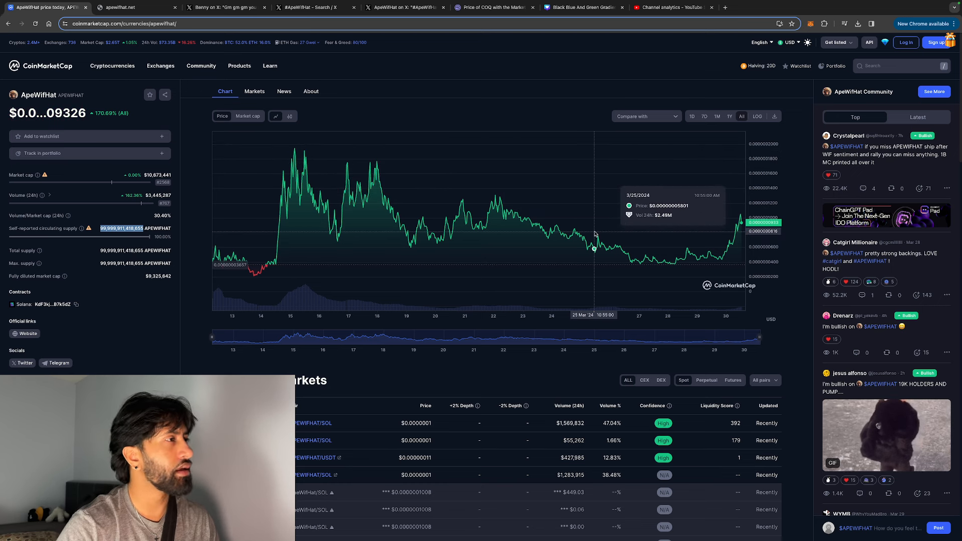
{"action": "mouse_move", "coordinate": [702, 104]}
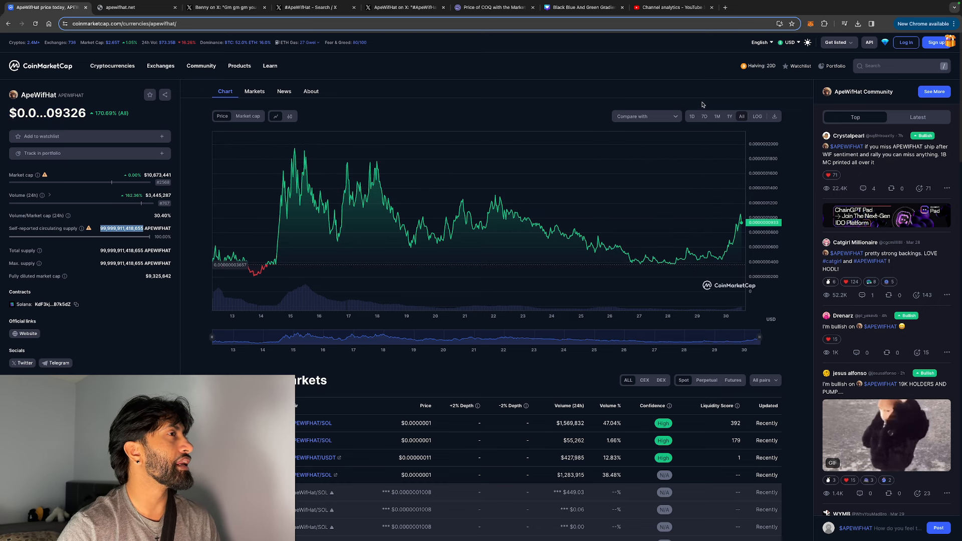
Step: Set ApeWifHat's price chart to the 1D timeframe, showing about a 92% gain
{"action": "left_click", "coordinate": [692, 116]}
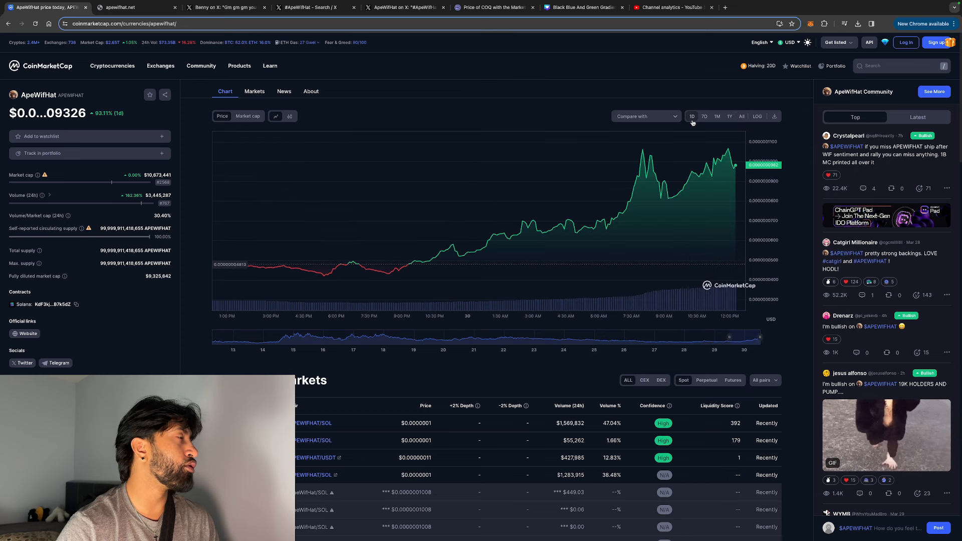
{"action": "mouse_move", "coordinate": [694, 160]}
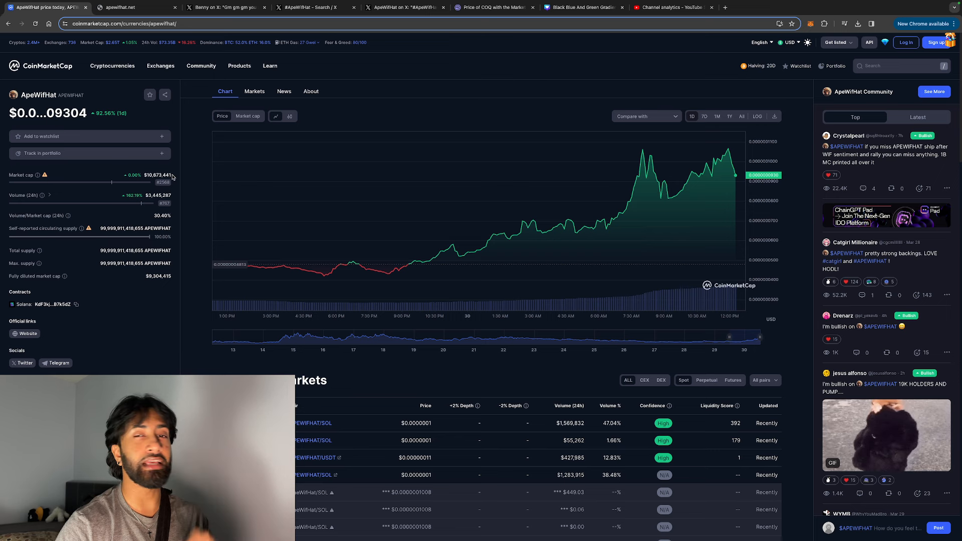
{"action": "left_click", "coordinate": [129, 7]}
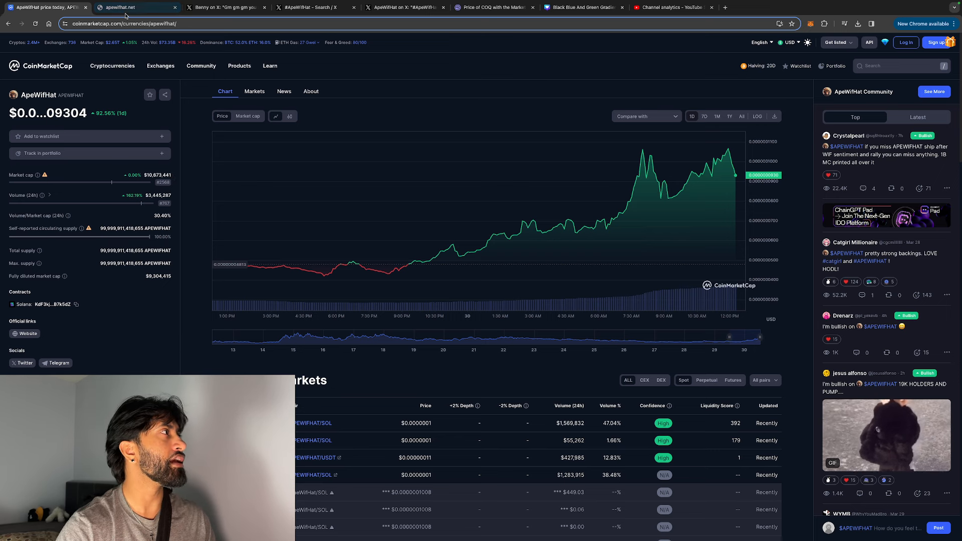
Step: Switch to the apewifhat.net tab showing the welcome landing page
{"action": "left_click", "coordinate": [126, 7]}
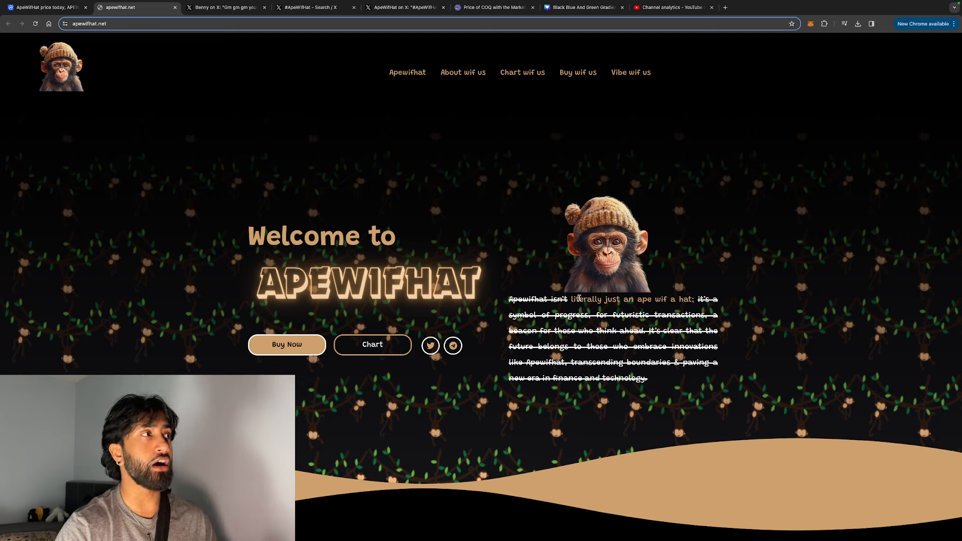
{"action": "mouse_move", "coordinate": [115, 96]}
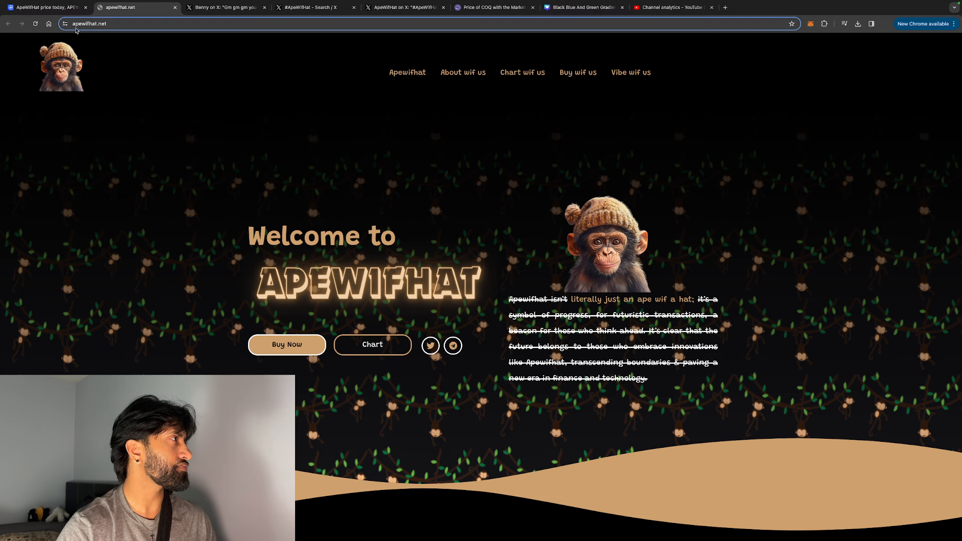
Step: Review ApeWifHat's one-day CoinMarketCap chart again, showing roughly a 92.6% rise
{"action": "left_click", "coordinate": [44, 8]}
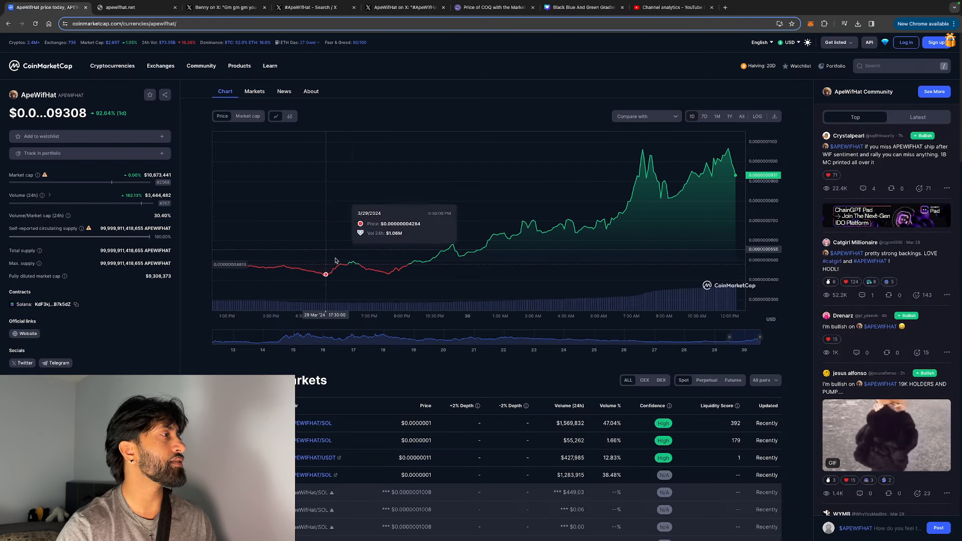
{"action": "scroll", "scroll_direction": "down", "scroll_amount": 3}
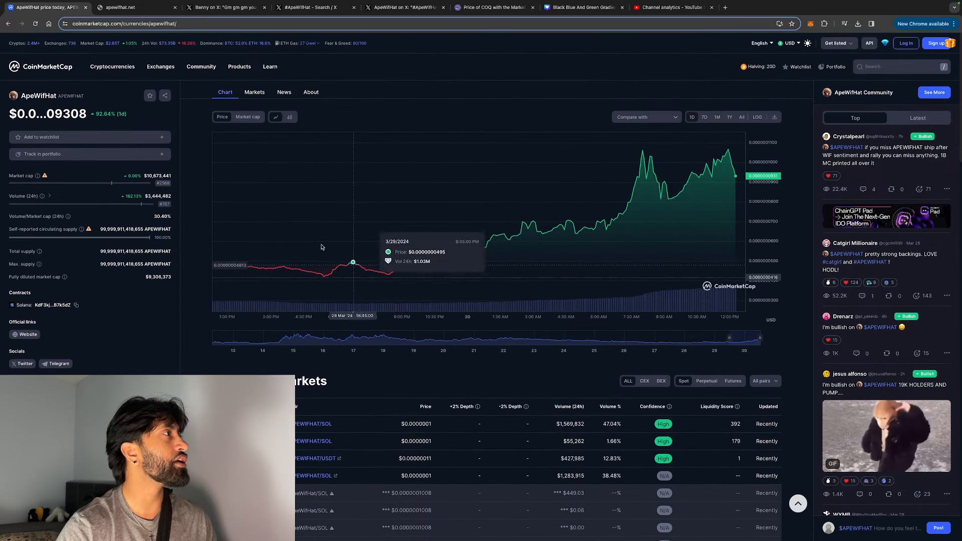
{"action": "mouse_move", "coordinate": [218, 211]}
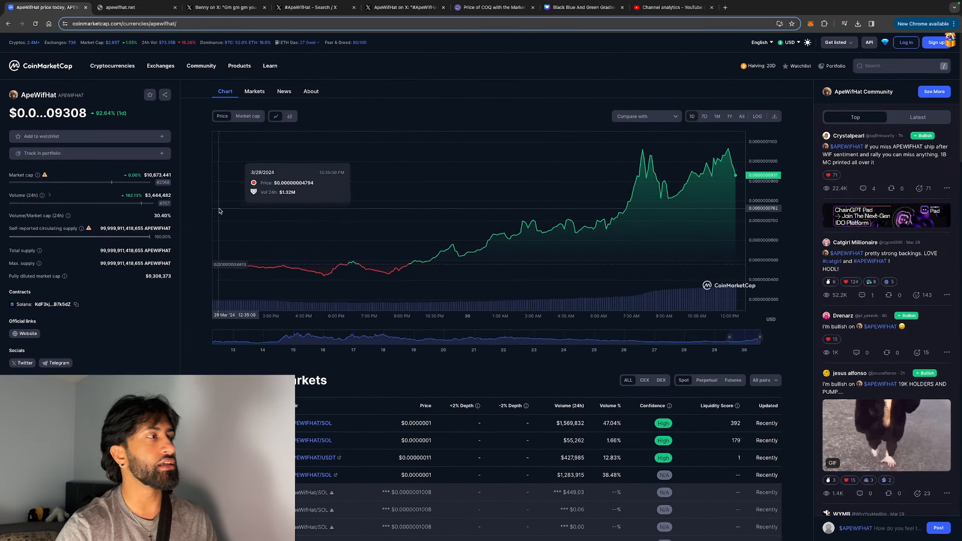
{"action": "left_click", "coordinate": [129, 6]}
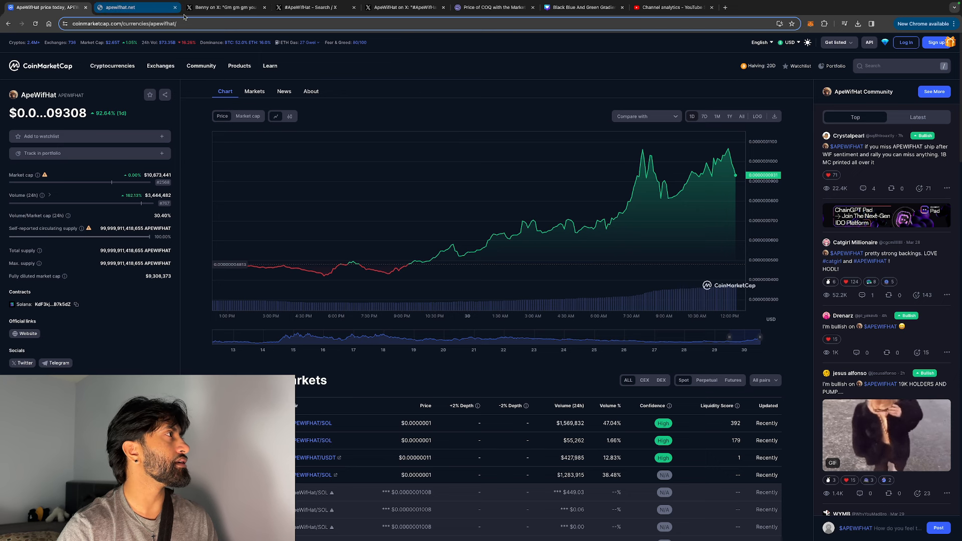
Step: Open Benny's X post calling $APEWIFHAT a favorite meme play, with its candlestick chart
{"action": "left_click", "coordinate": [224, 7]}
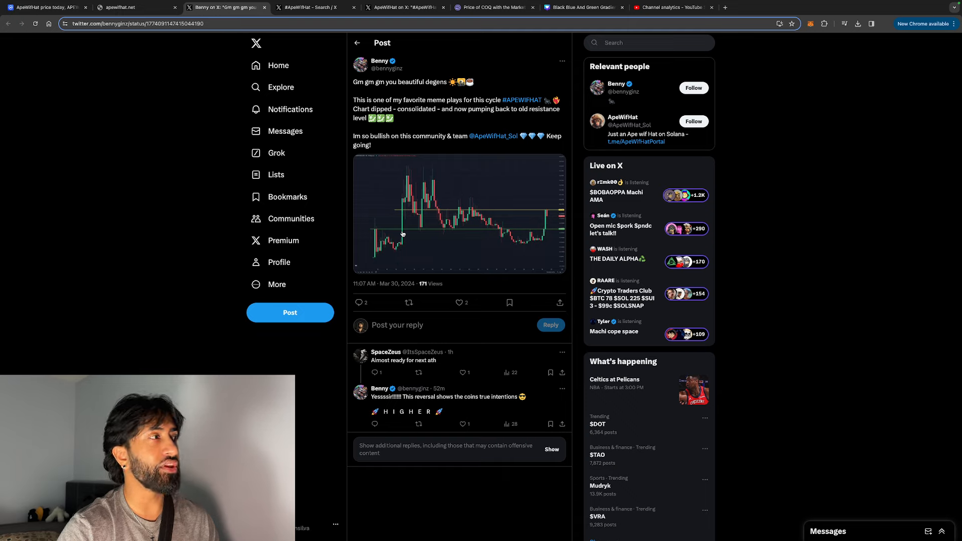
{"action": "mouse_move", "coordinate": [348, 257]}
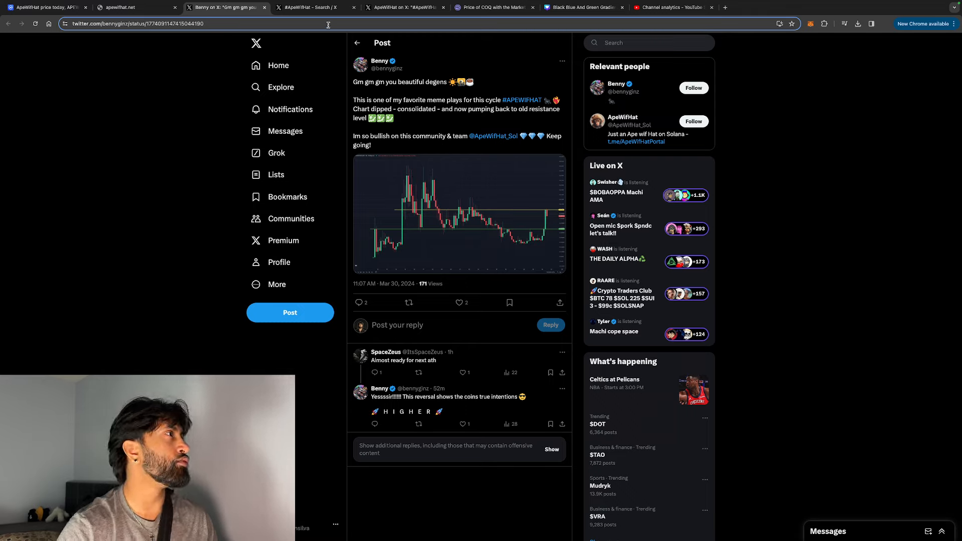
Step: View ApeWifHat's X post on 20K holders and highlight the word 'Partnership'
{"action": "left_click", "coordinate": [316, 8]}
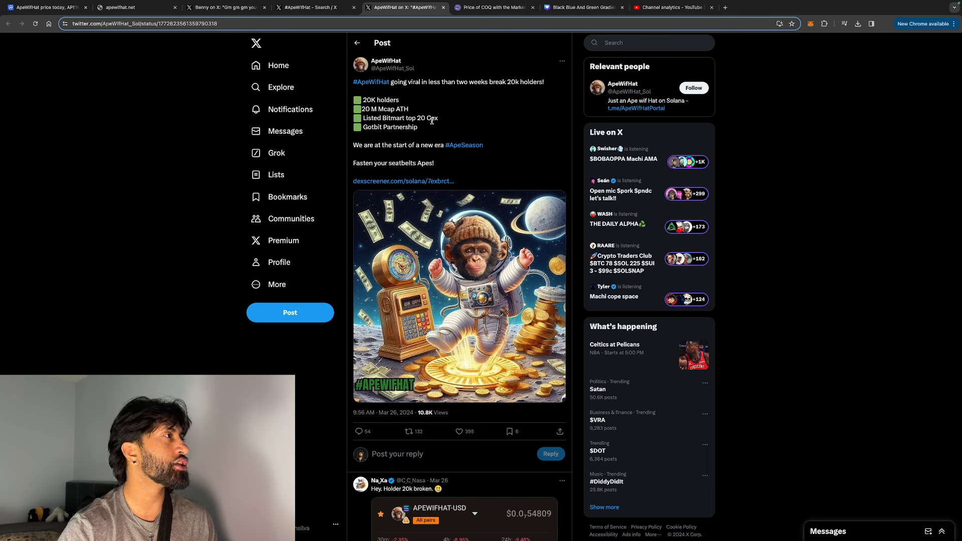
{"action": "double_click", "coordinate": [400, 127]}
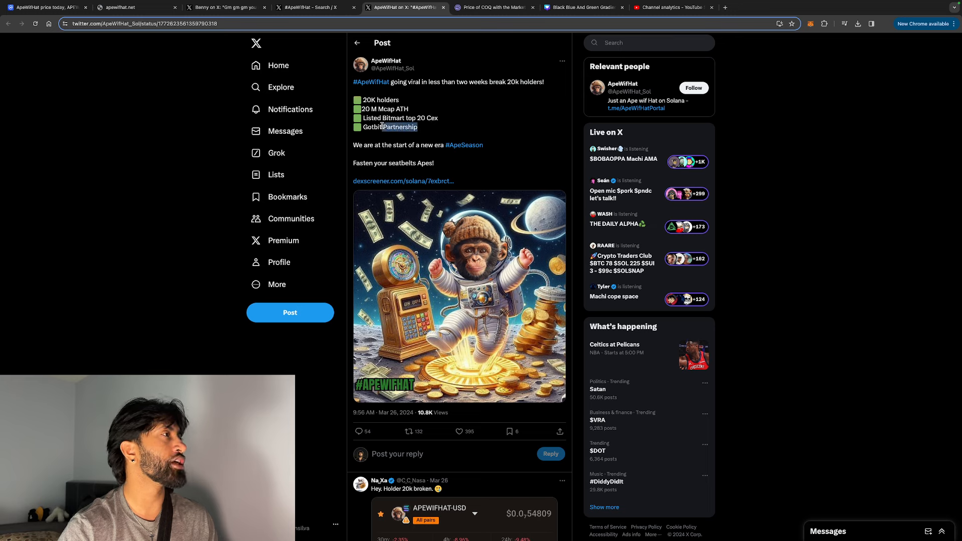